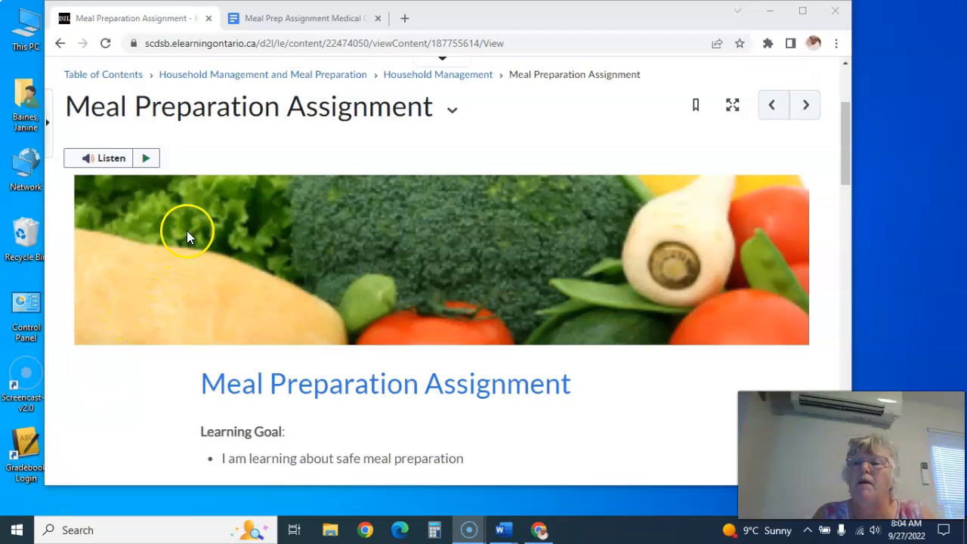
mouse_move(839, 155)
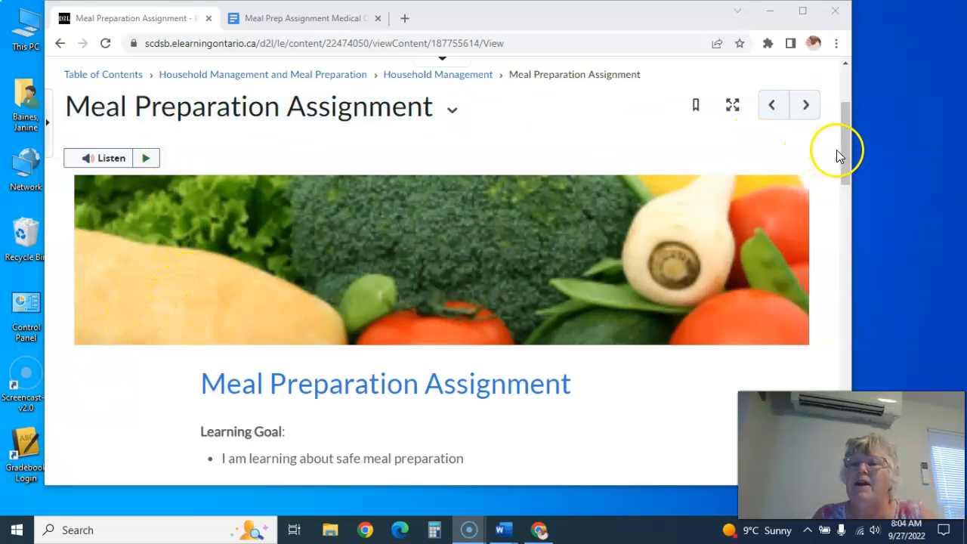
Scroll through the learning goals and overview down to The Assignment box
scroll("down", 3)
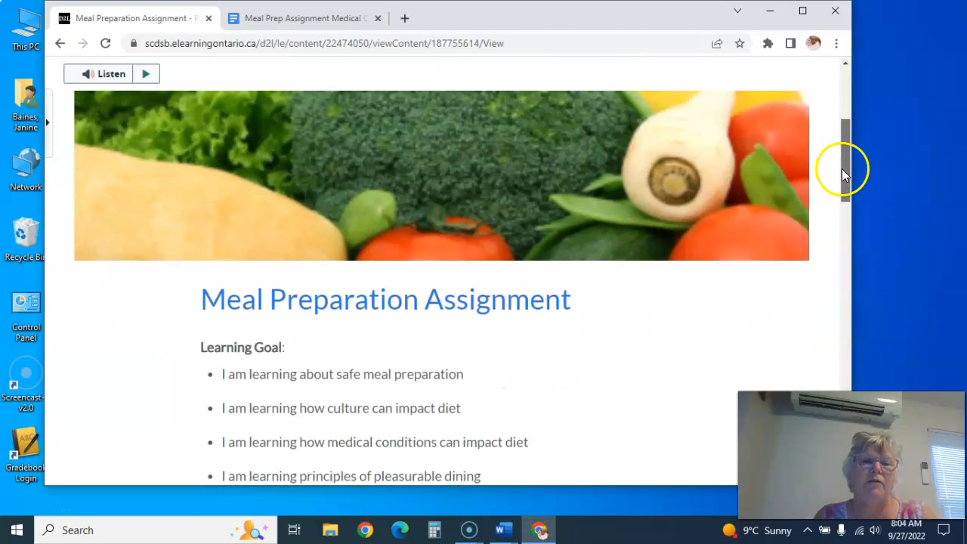
scroll("down", 3)
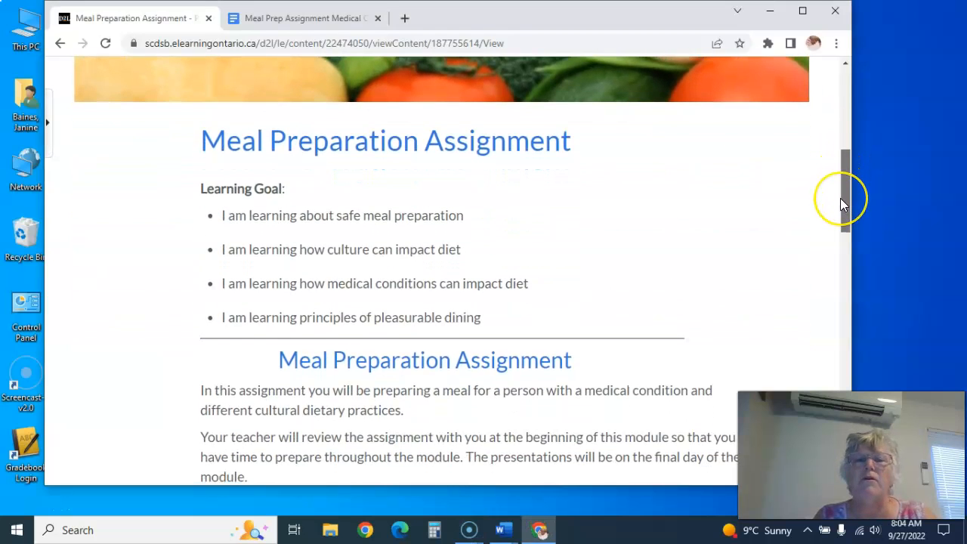
scroll("down", 3)
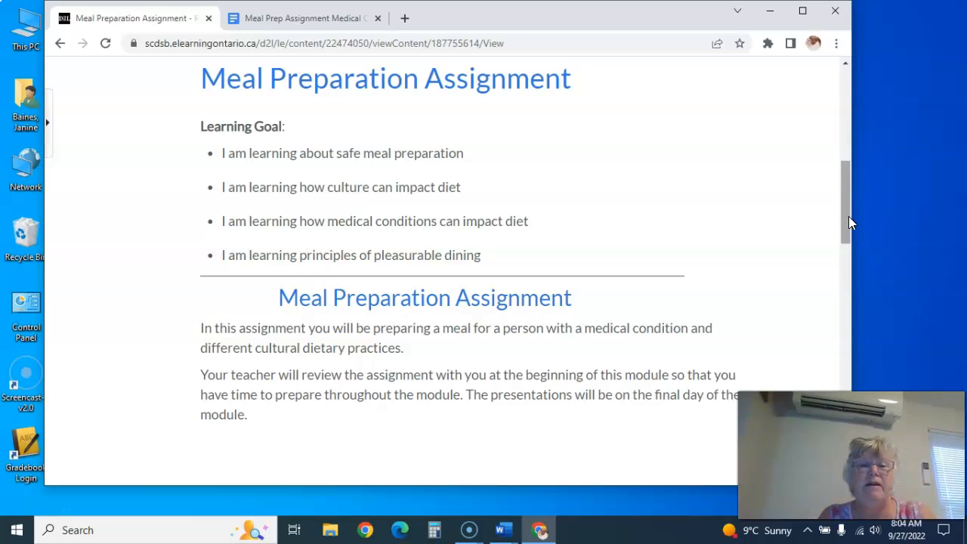
scroll("down", 3)
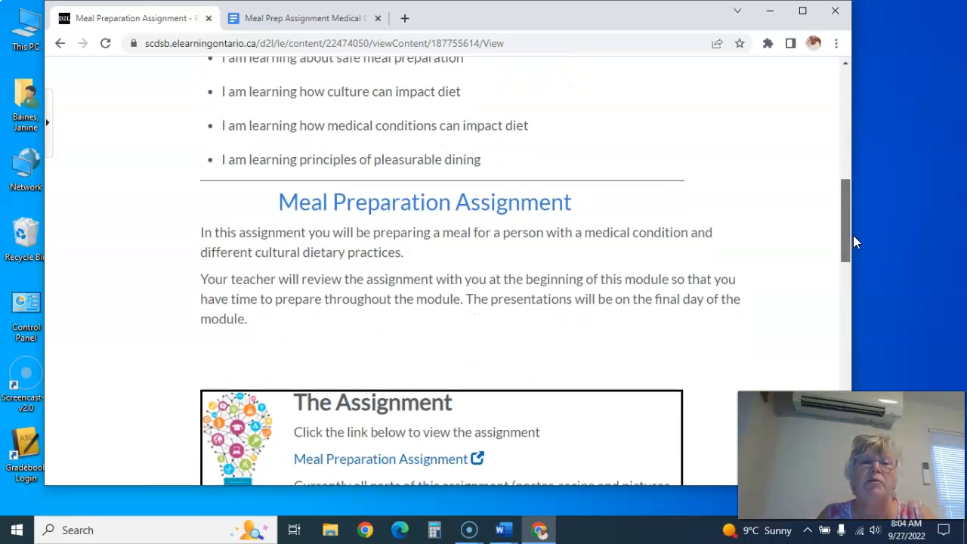
scroll("down", 3)
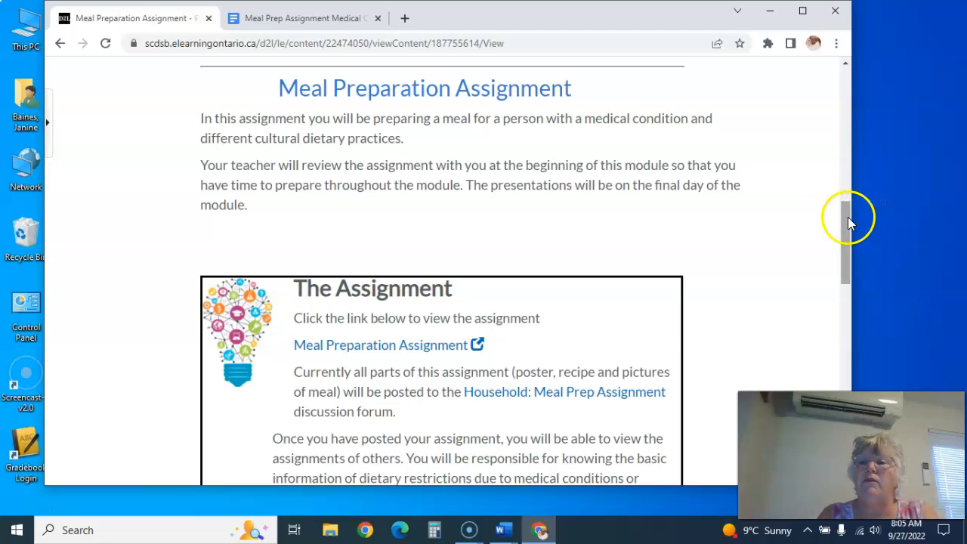
scroll("down", 3)
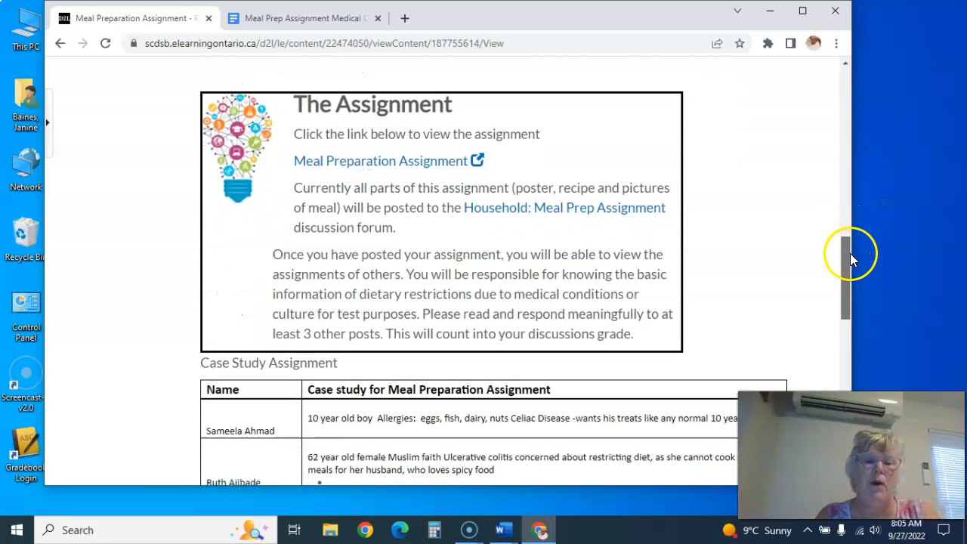
scroll("down", 3)
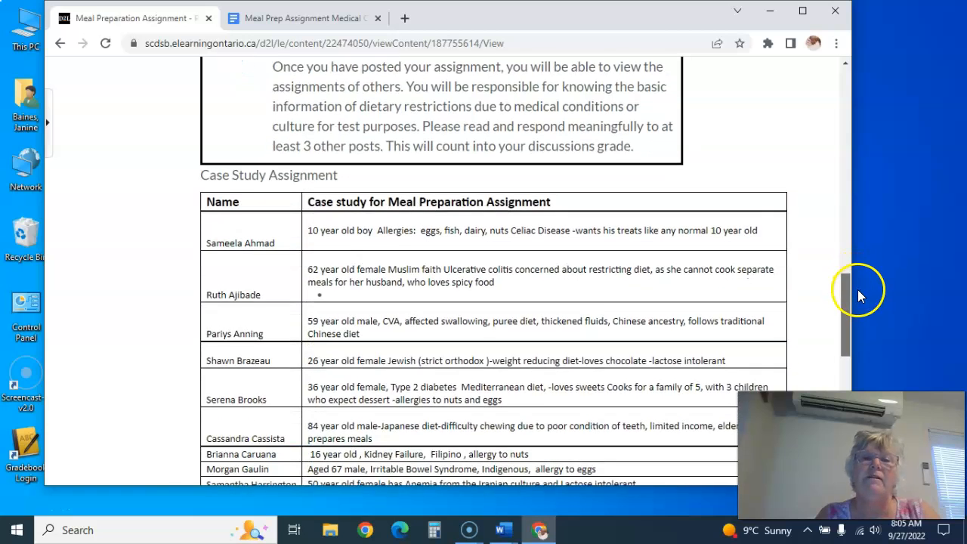
scroll("down", 3)
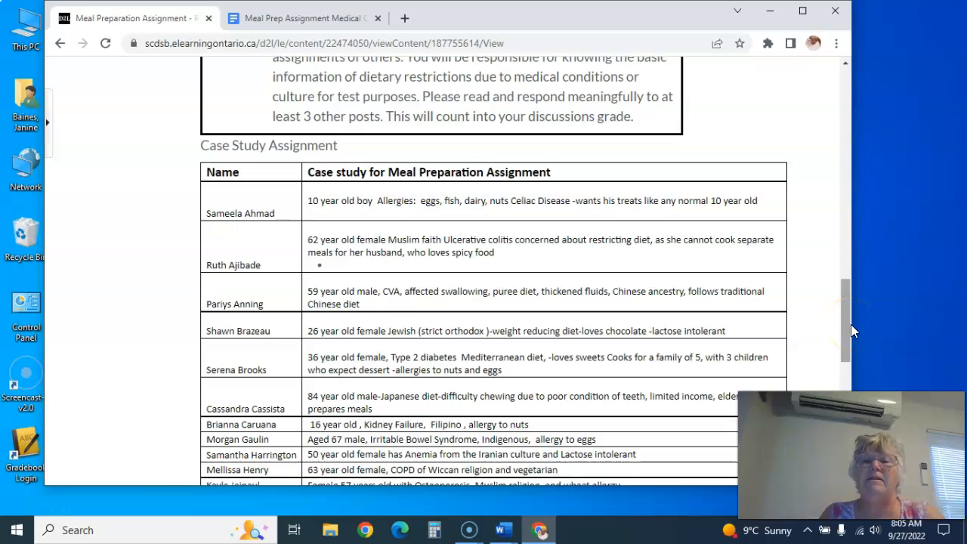
mouse_move(853, 324)
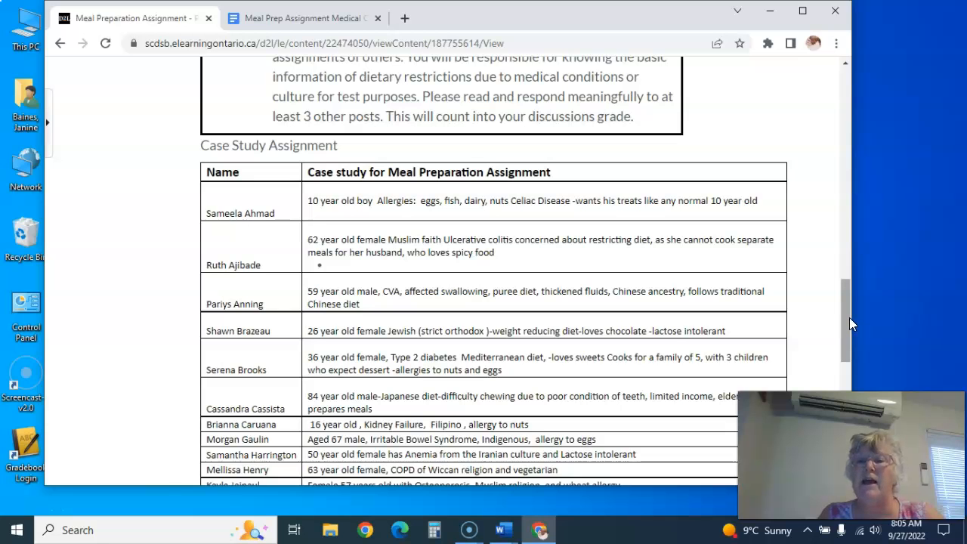
scroll("down", 3)
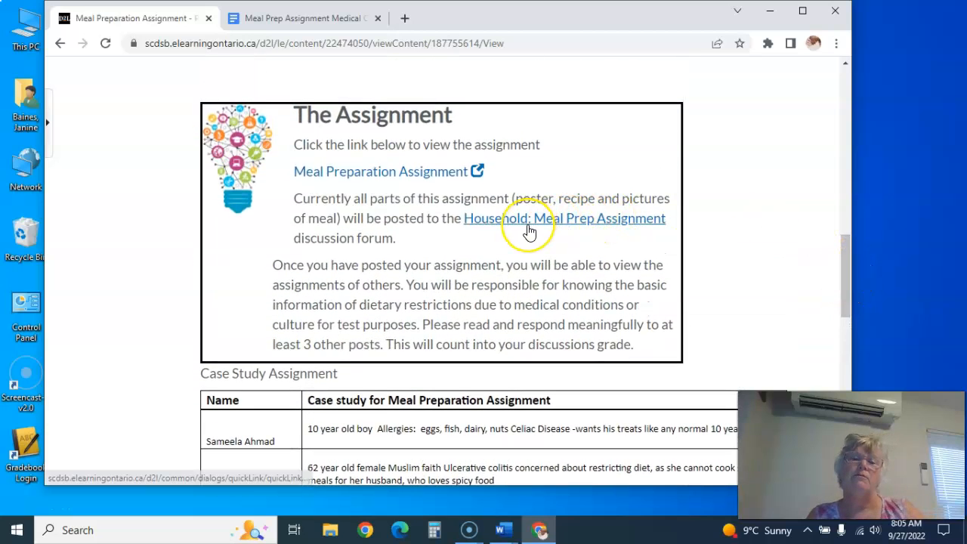
Open the Household: Meal Prep Assignment forum and view its grading rubric
left_click(564, 219)
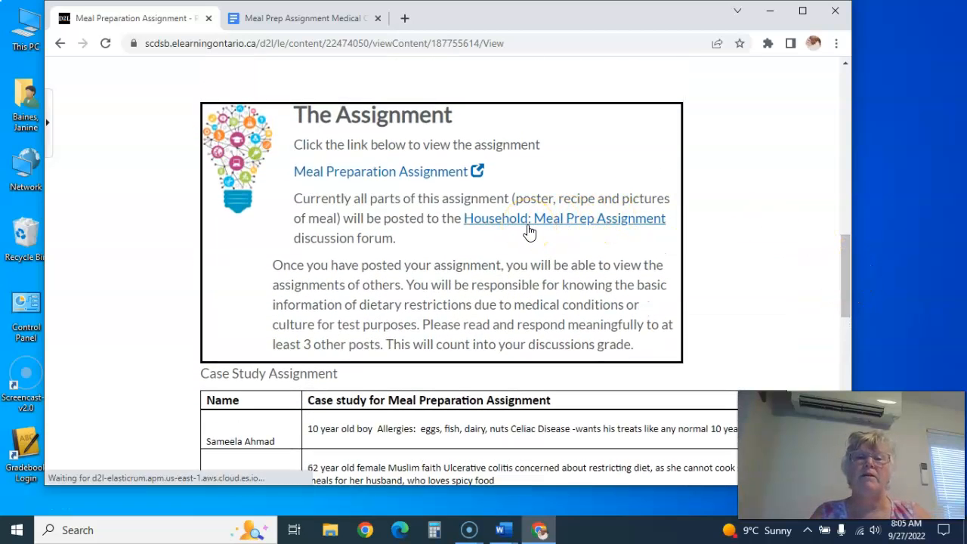
left_click(564, 218)
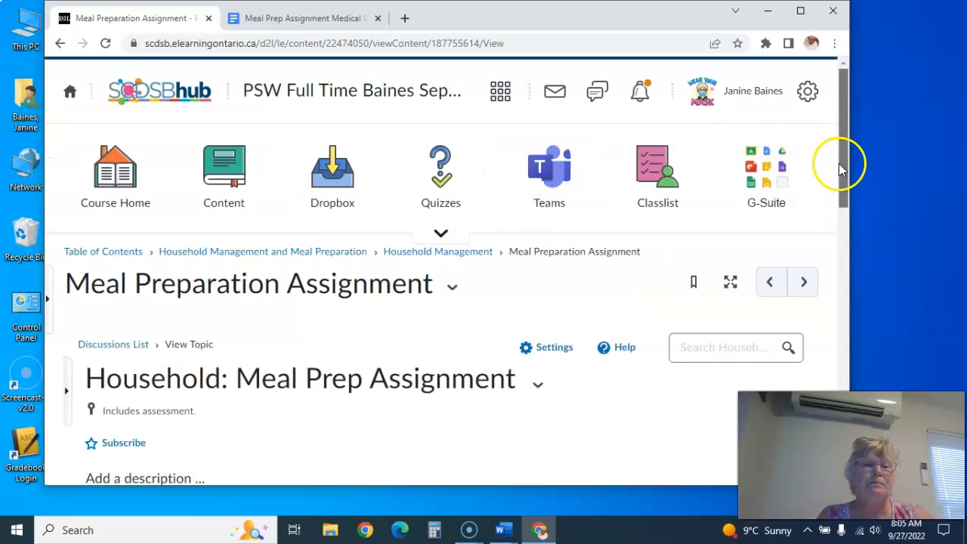
scroll("down", 3)
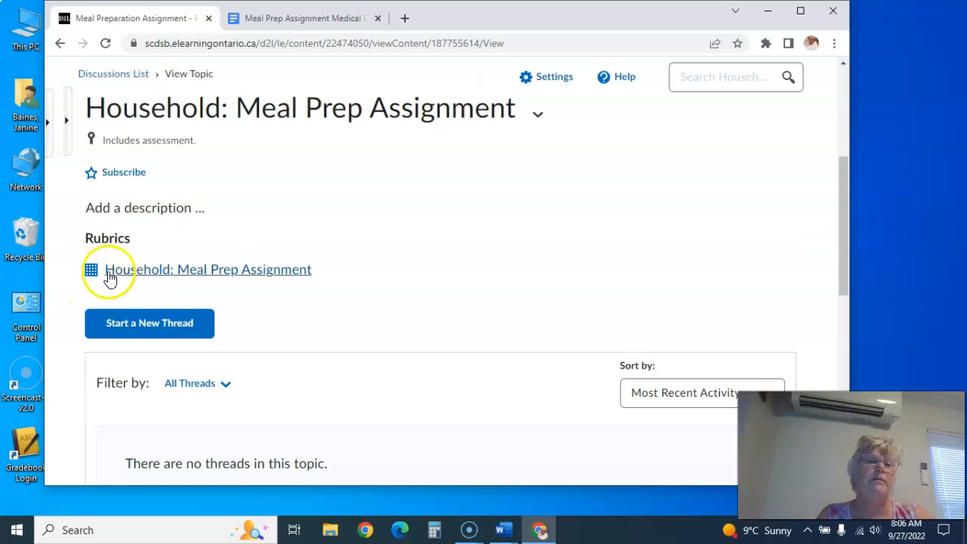
left_click(209, 269)
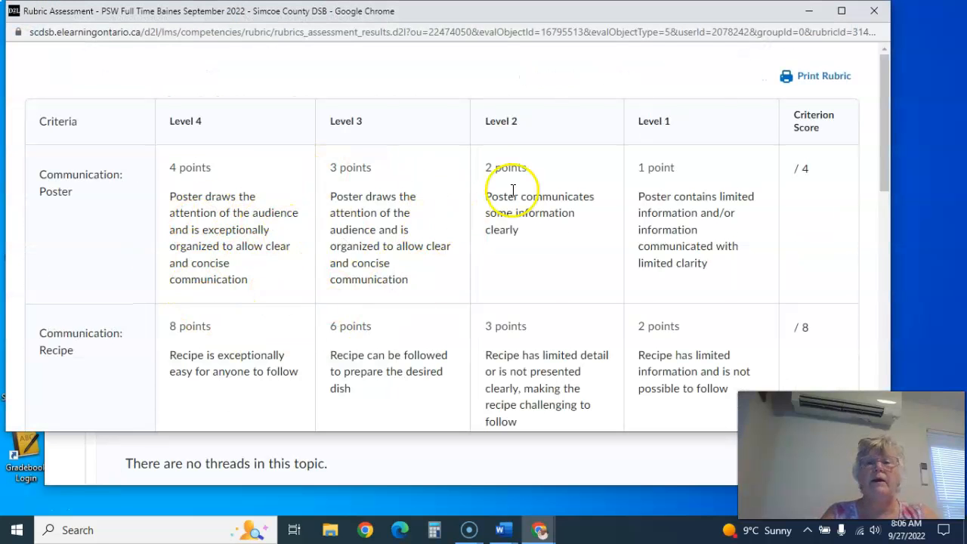
mouse_move(876, 147)
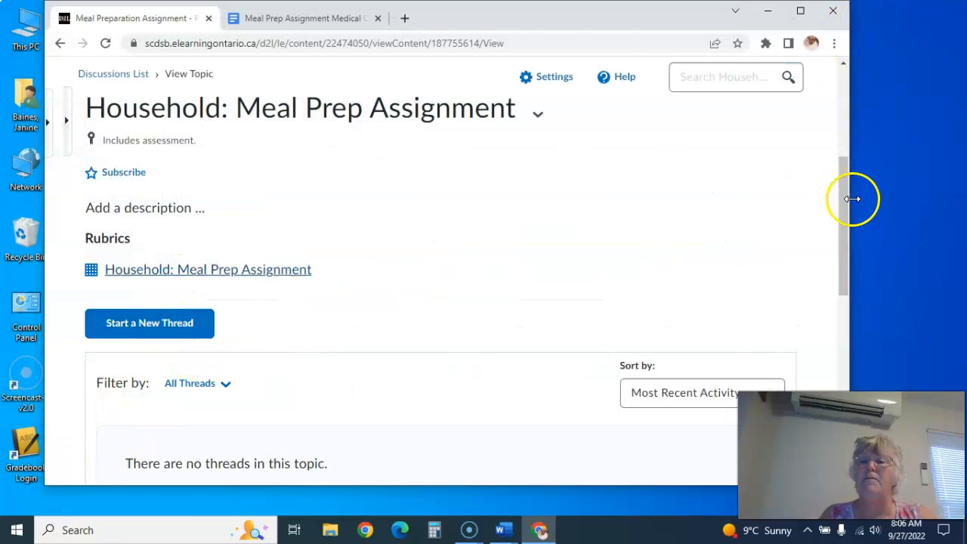
scroll("up", 3)
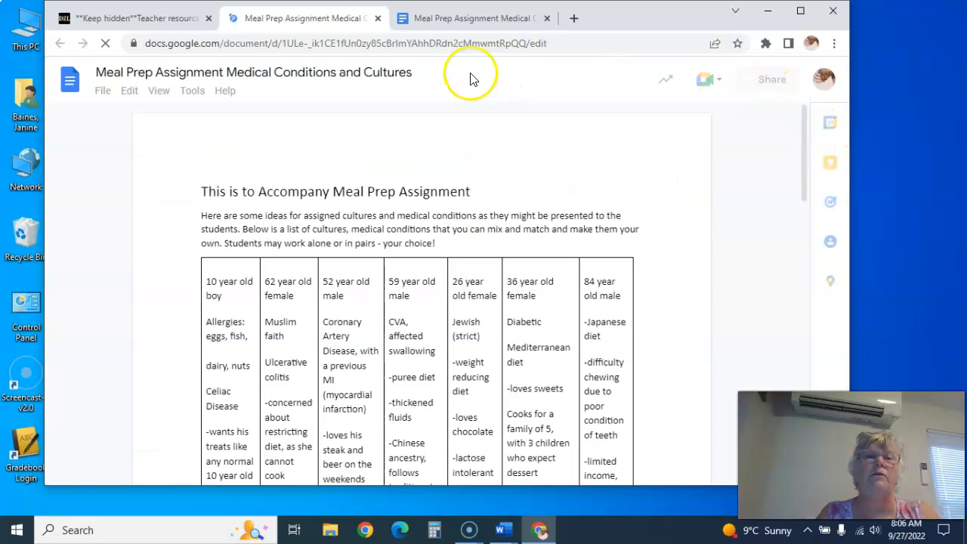
Close the duplicate Meal Prep Assignment Medical Conditions tab
left_click(378, 18)
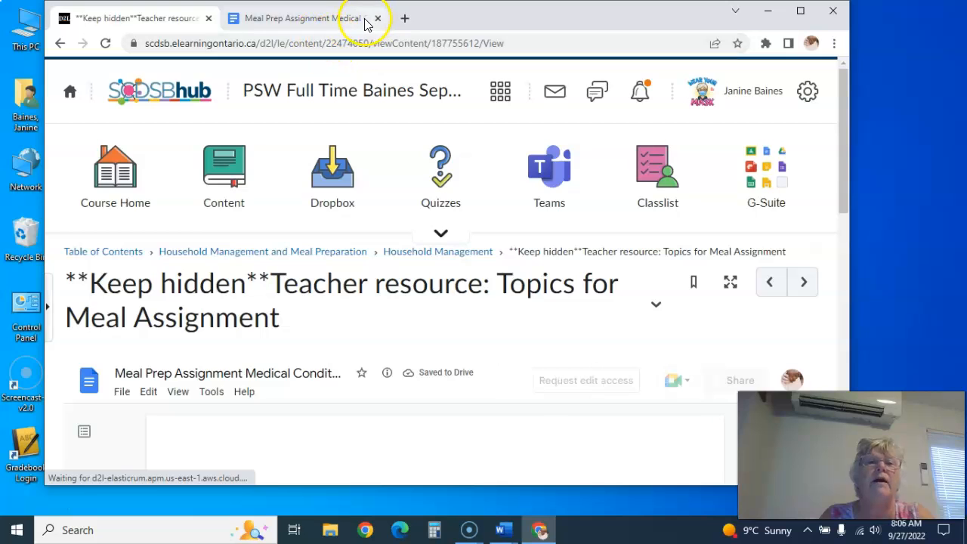
Close the remaining Doc tab and reopen Meal Preparation Assignment via the Household Management breadcrumb
left_click(378, 19)
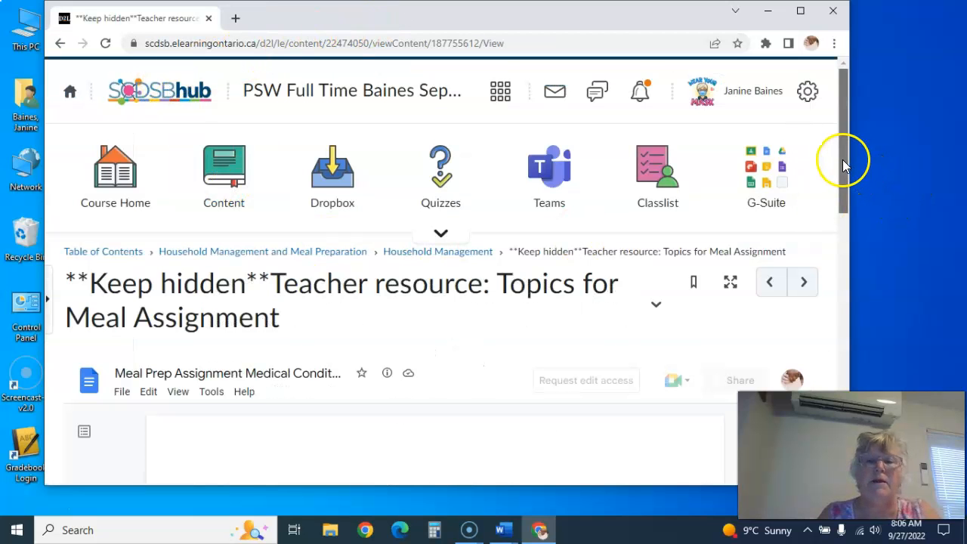
scroll("down", 3)
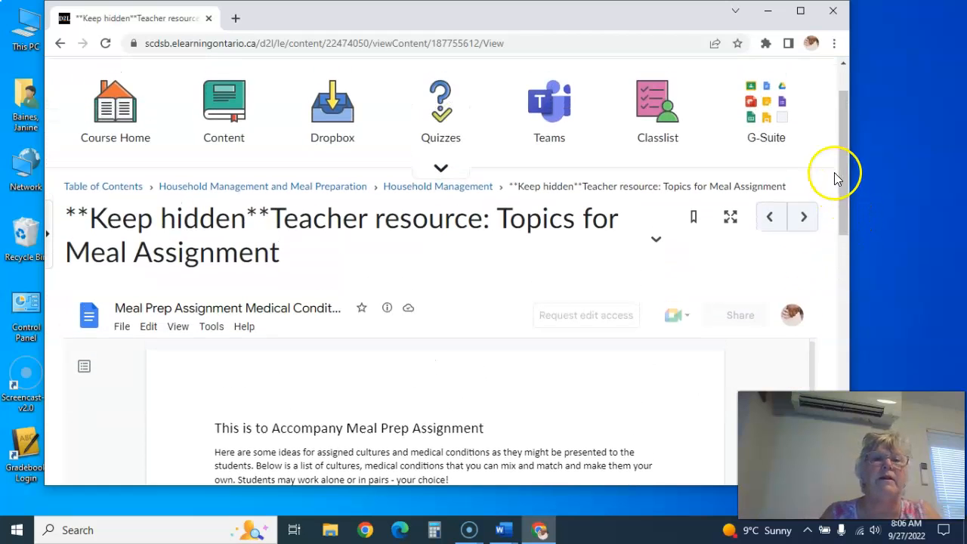
left_click(223, 111)
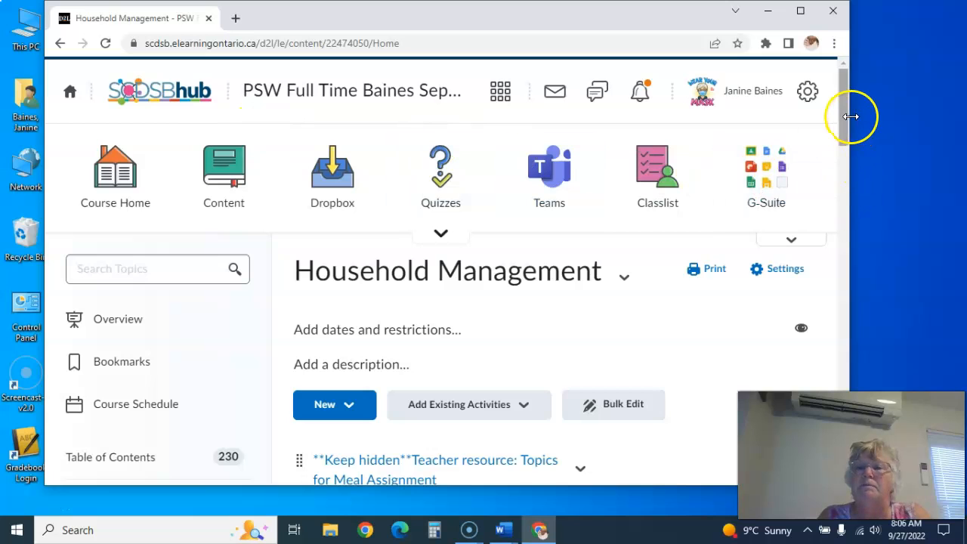
scroll("down", 3)
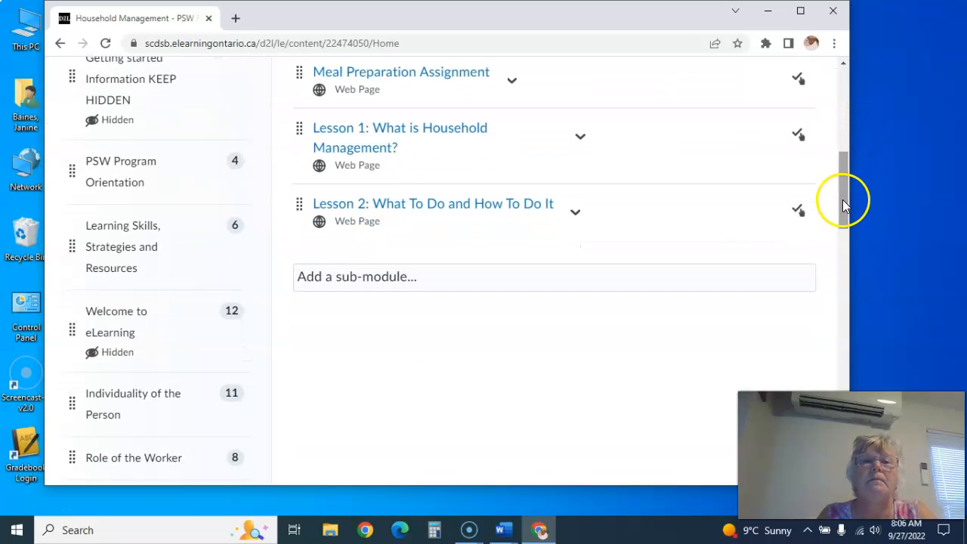
left_click(402, 71)
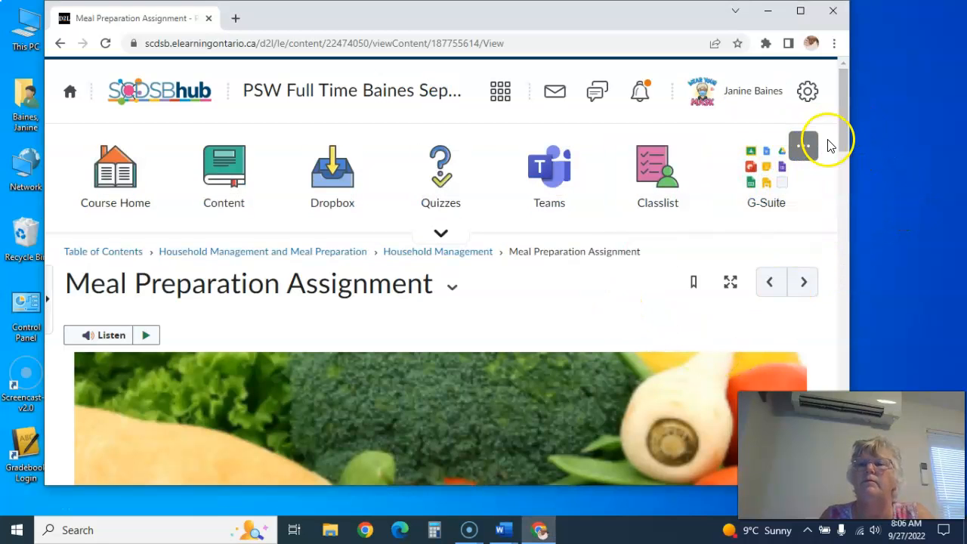
scroll("down", 3)
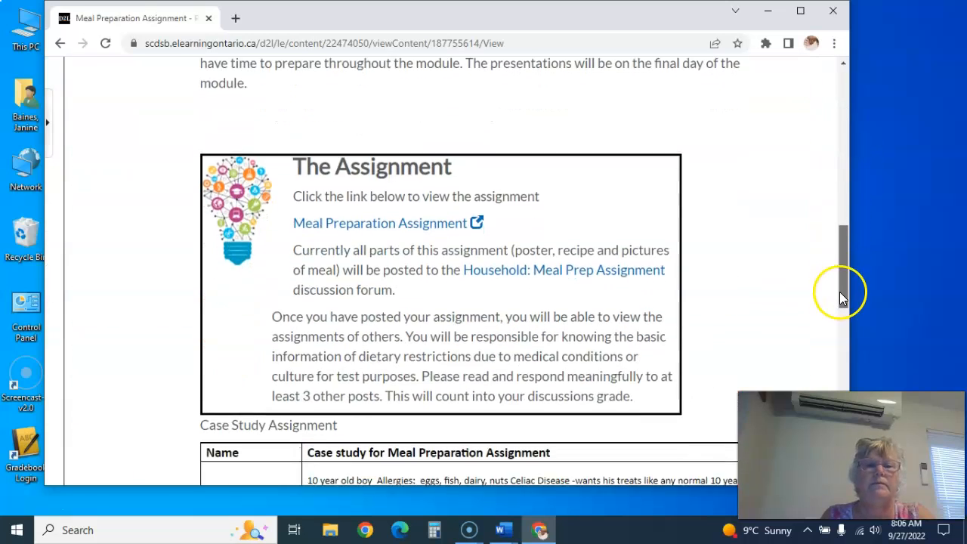
Open the linked Meal Preparation Assignment Google Doc and scroll through its six steps
left_click(370, 223)
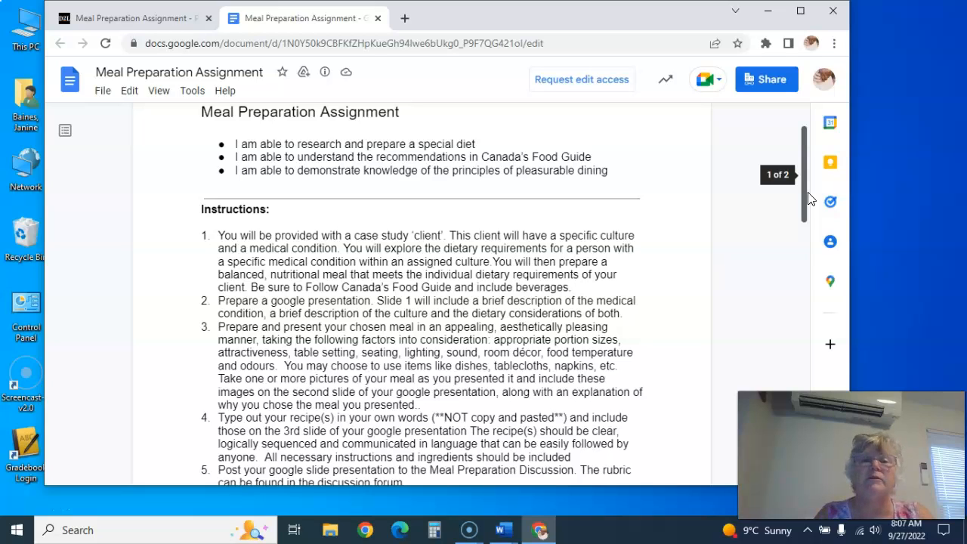
scroll("down", 3)
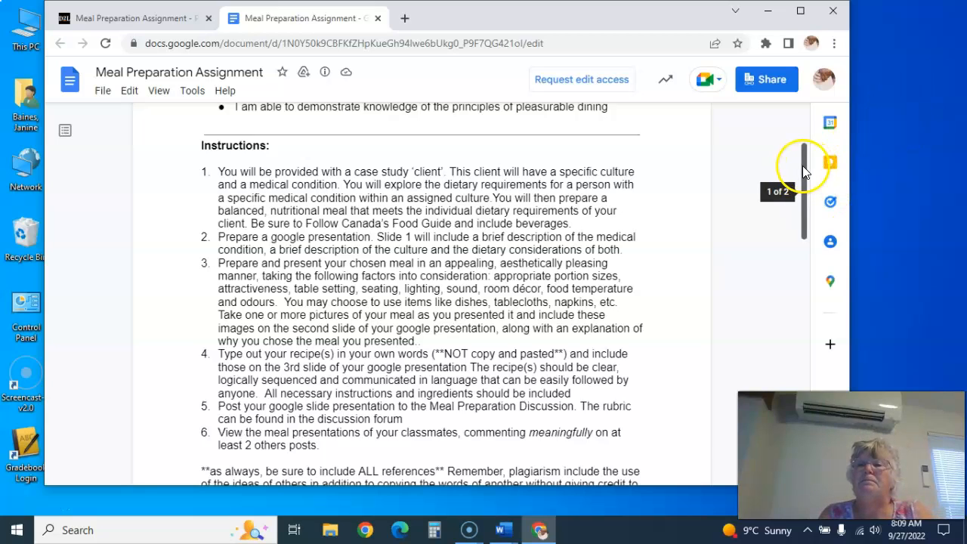
scroll("down", 3)
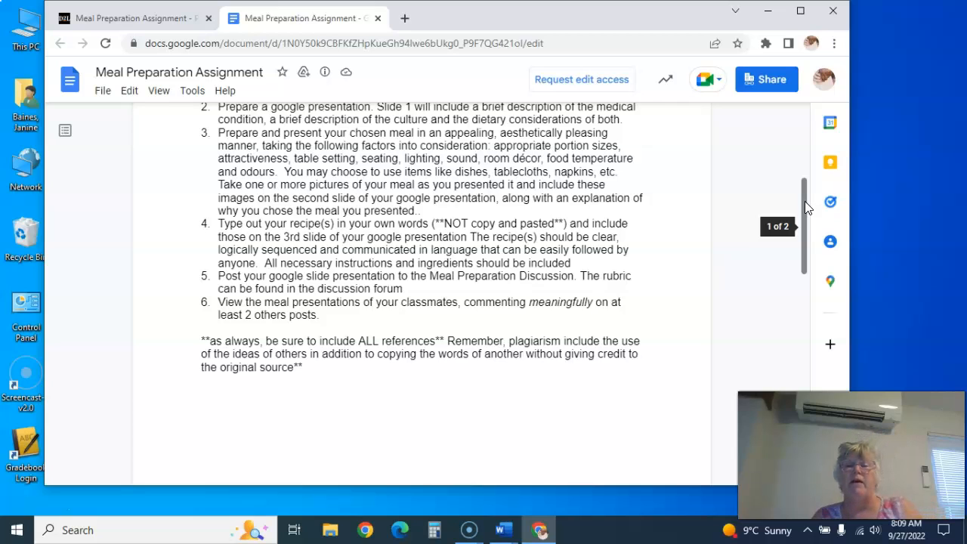
scroll("down", 3)
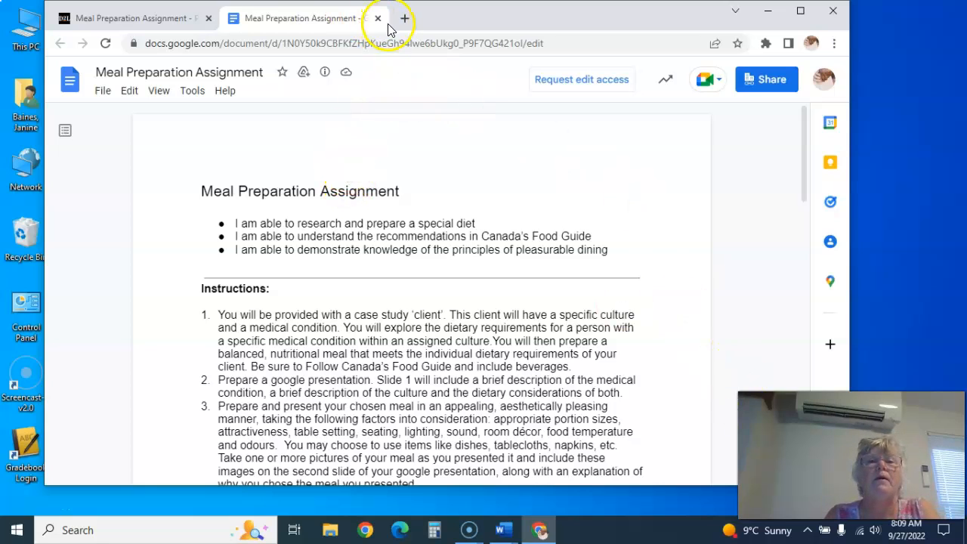
Close the Google Doc tab and scroll the D2L page back to its learning goals
left_click(377, 18)
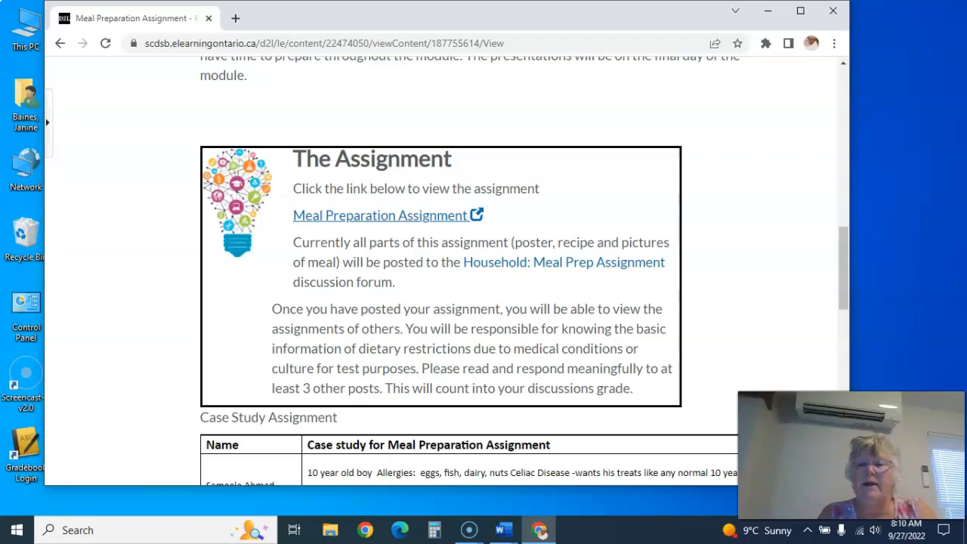
scroll("down", 3)
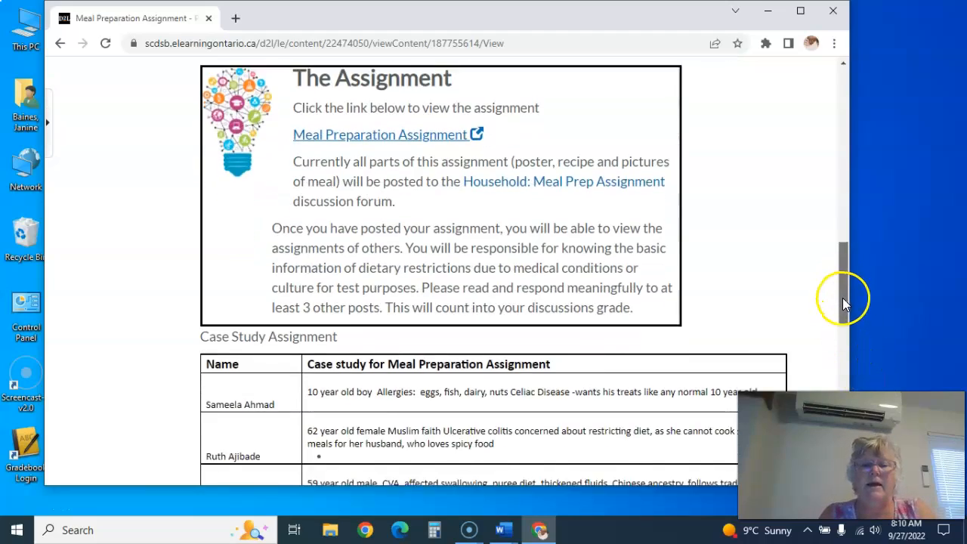
scroll("down", 3)
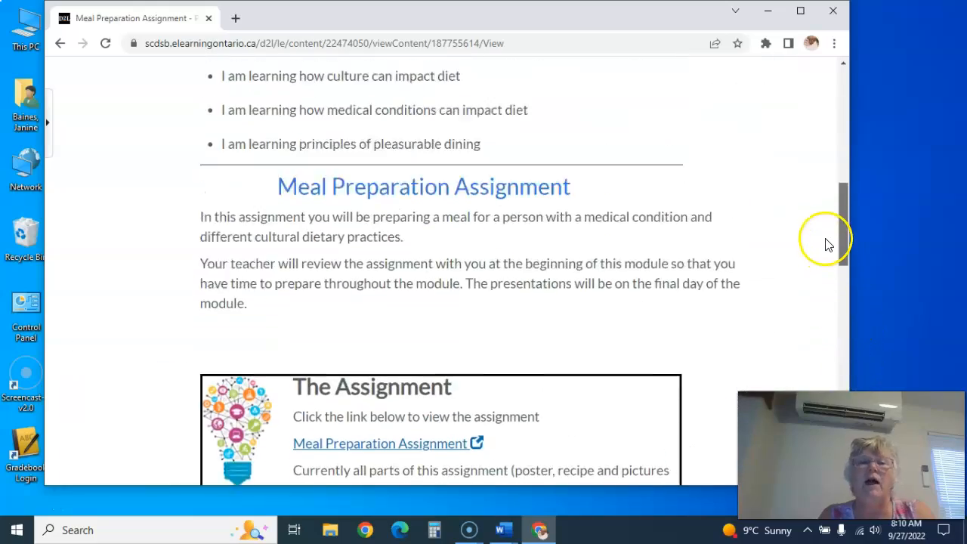
scroll("up", 3)
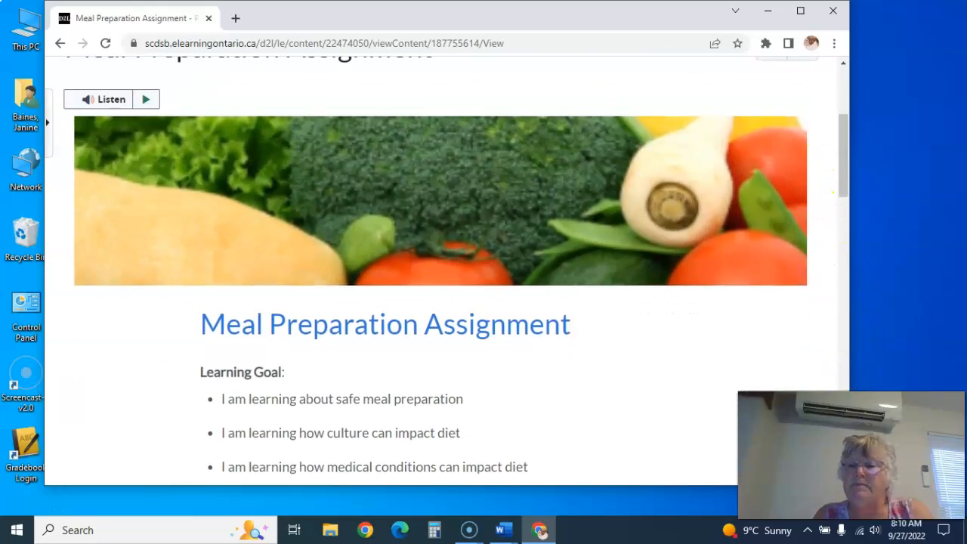